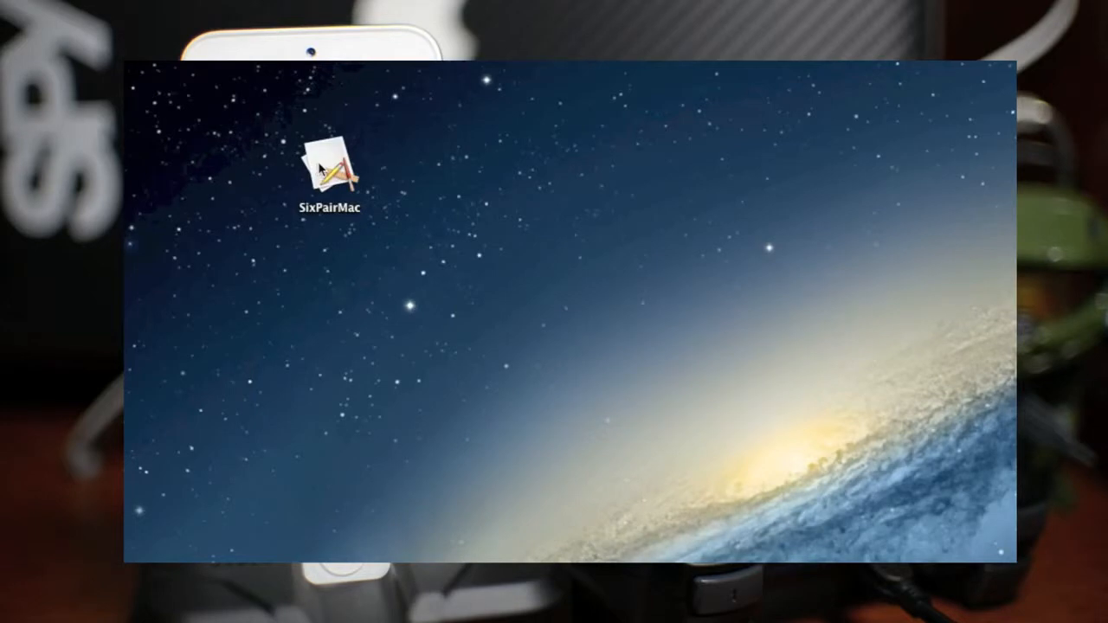
Launch SixPairMac and pair the connected PS3 controller to the iPhone.
double_click(333, 164)
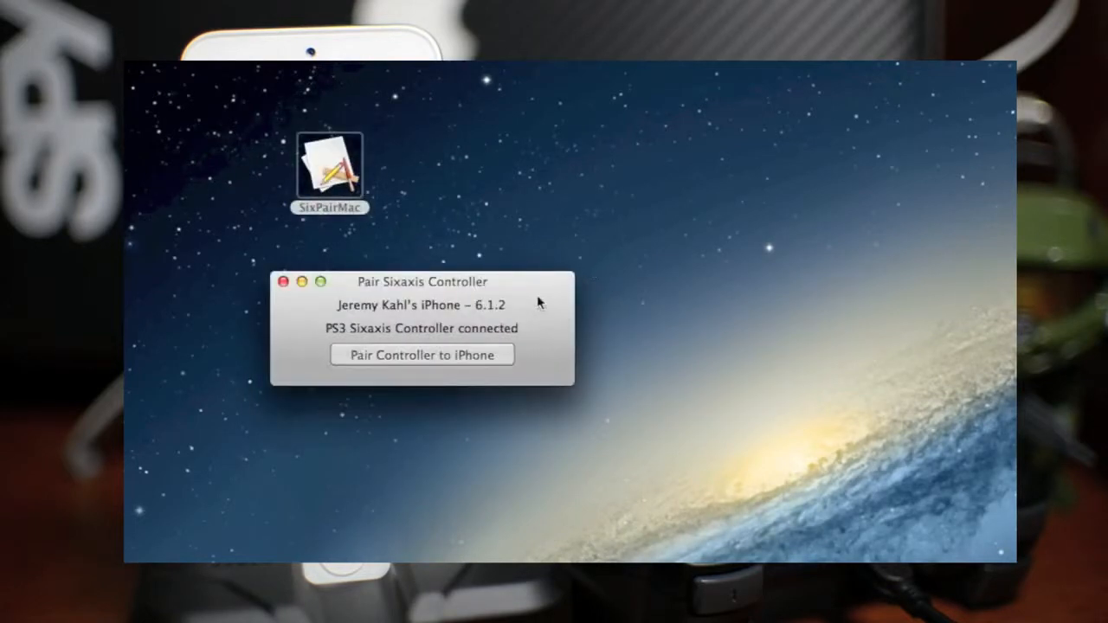
mouse_move(381, 308)
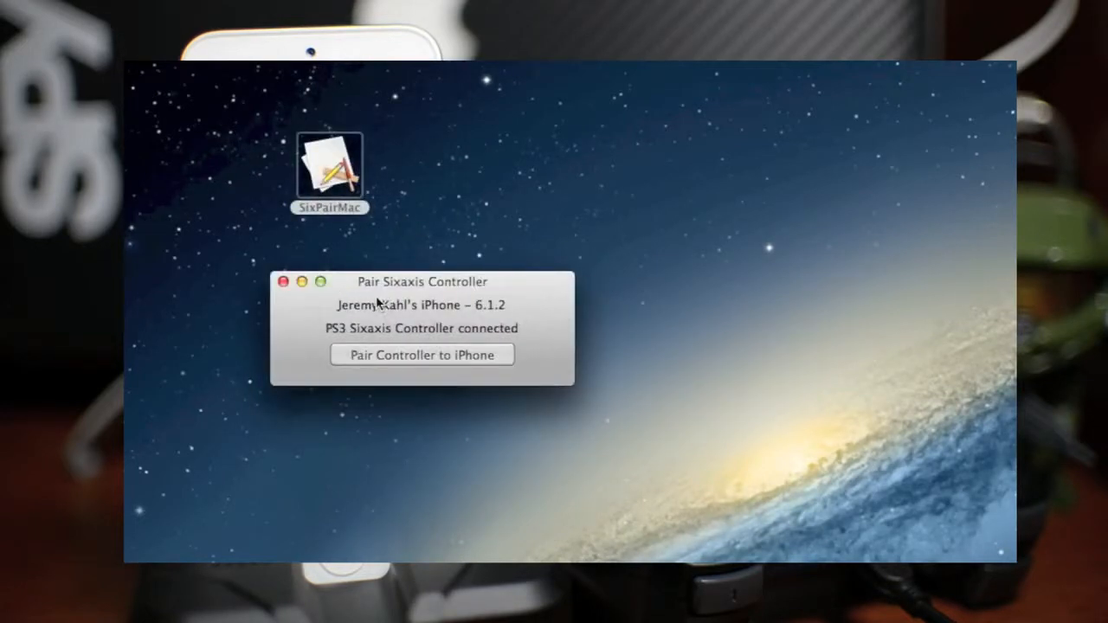
mouse_move(379, 319)
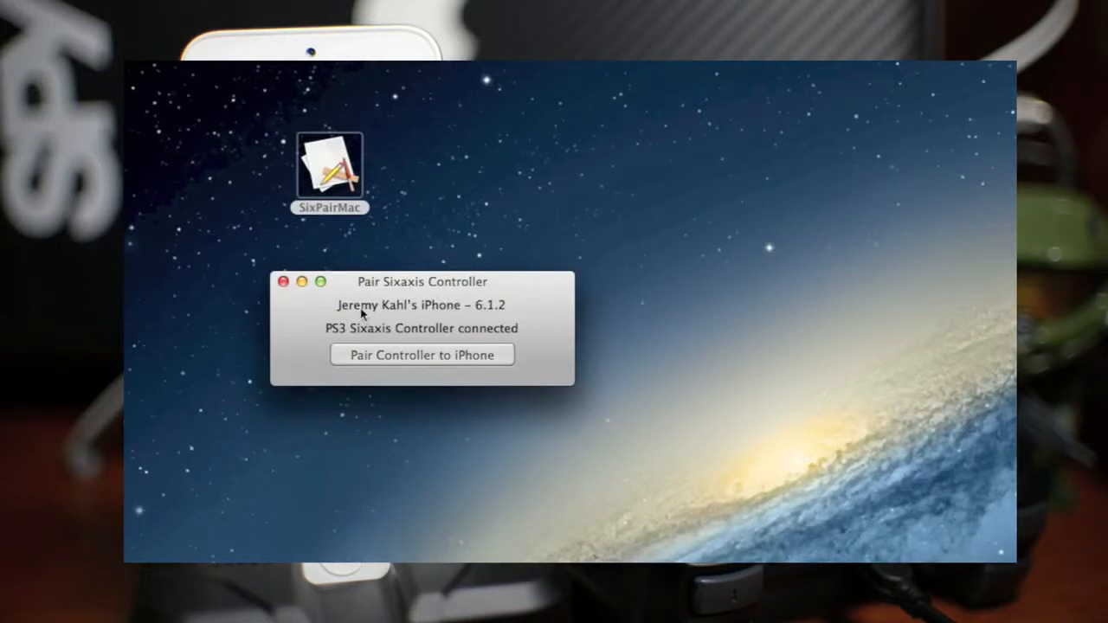
mouse_move(390, 343)
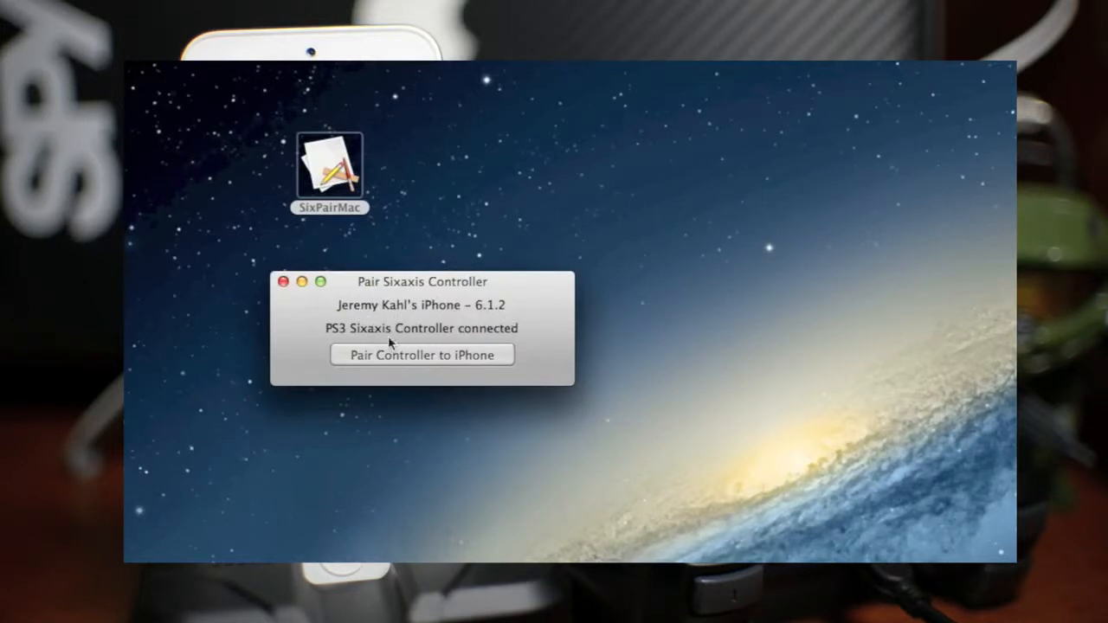
mouse_move(471, 346)
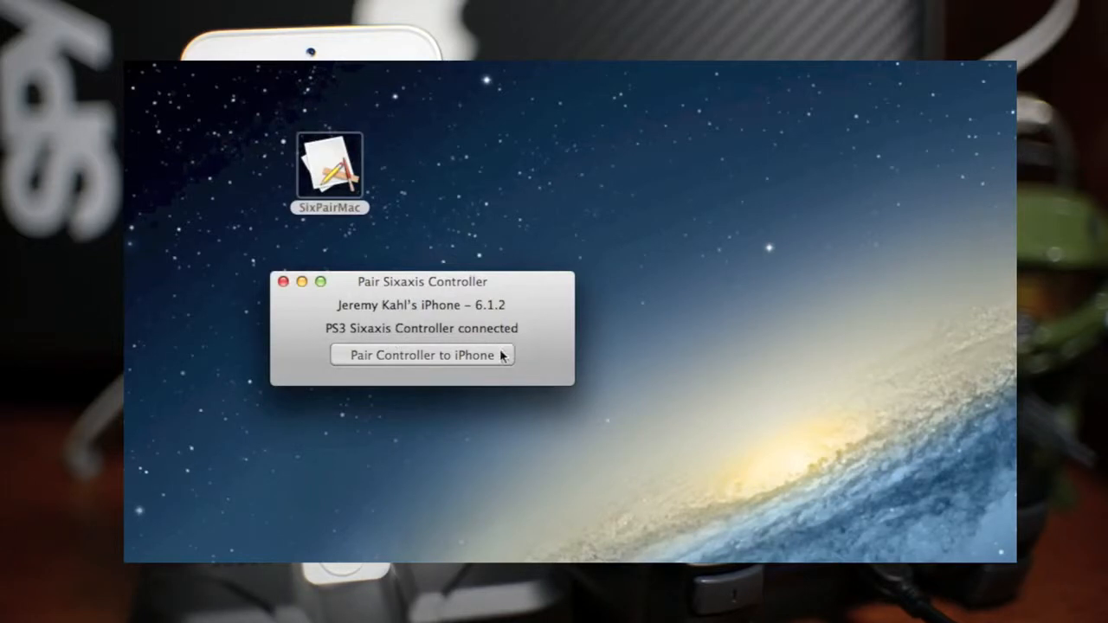
mouse_move(467, 363)
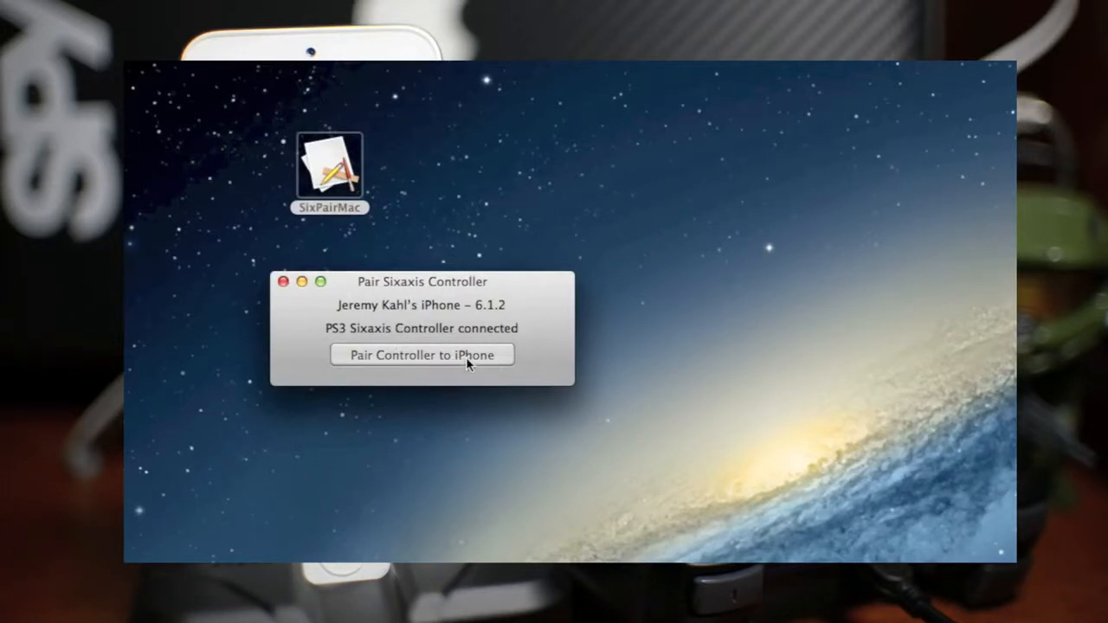
left_click(422, 353)
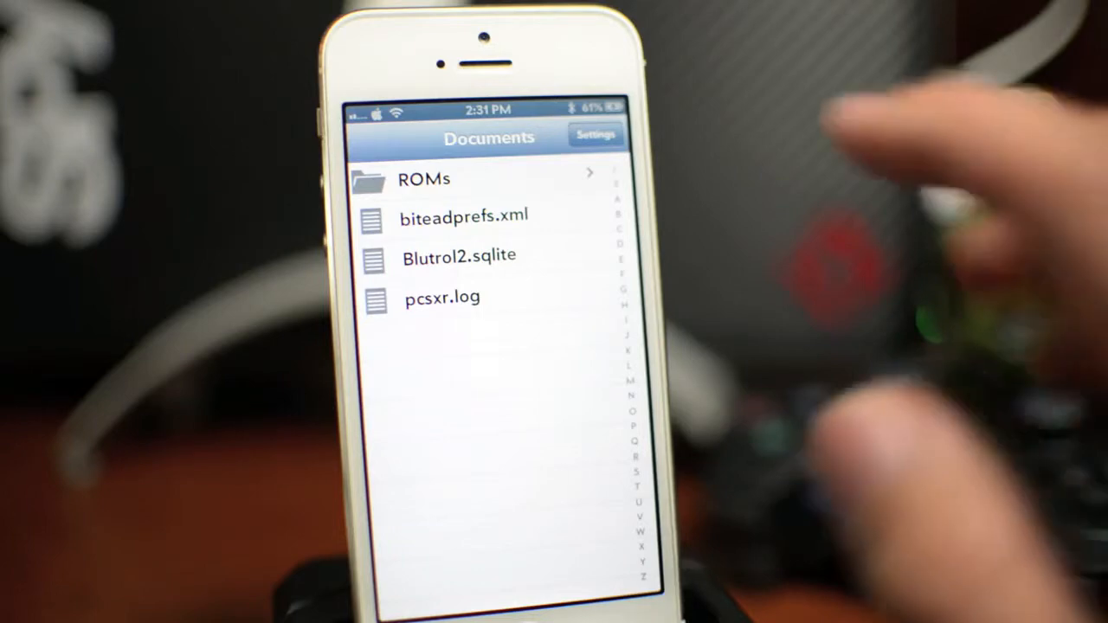
Open the Pokemon ROM in the Game Boy Advance folder and run it with a suggested GBA core.
left_click(430, 178)
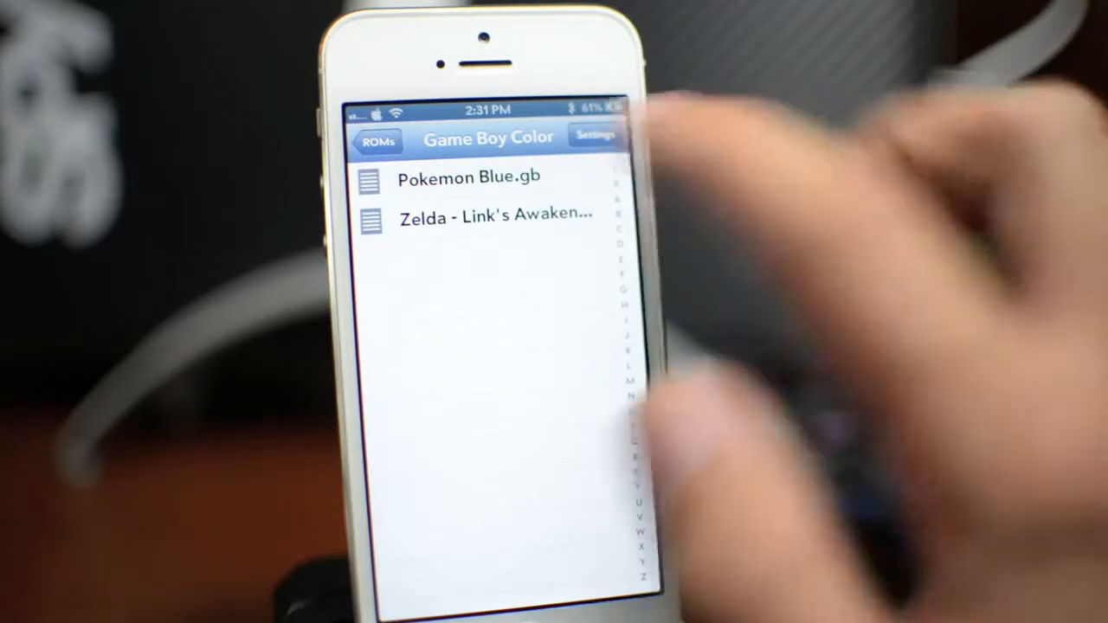
left_click(383, 137)
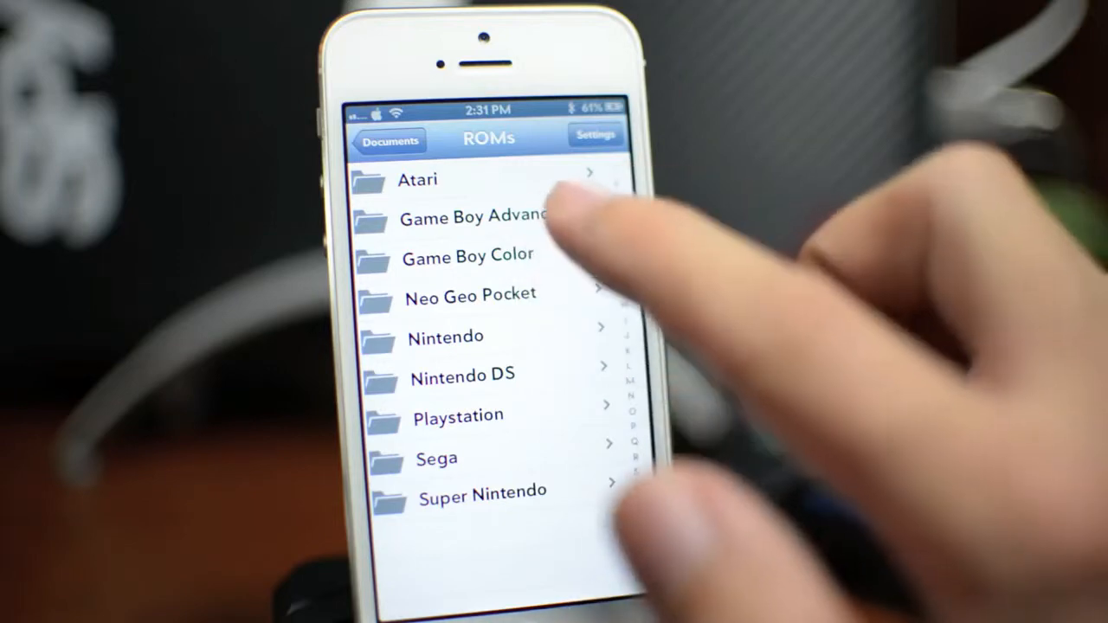
left_click(468, 215)
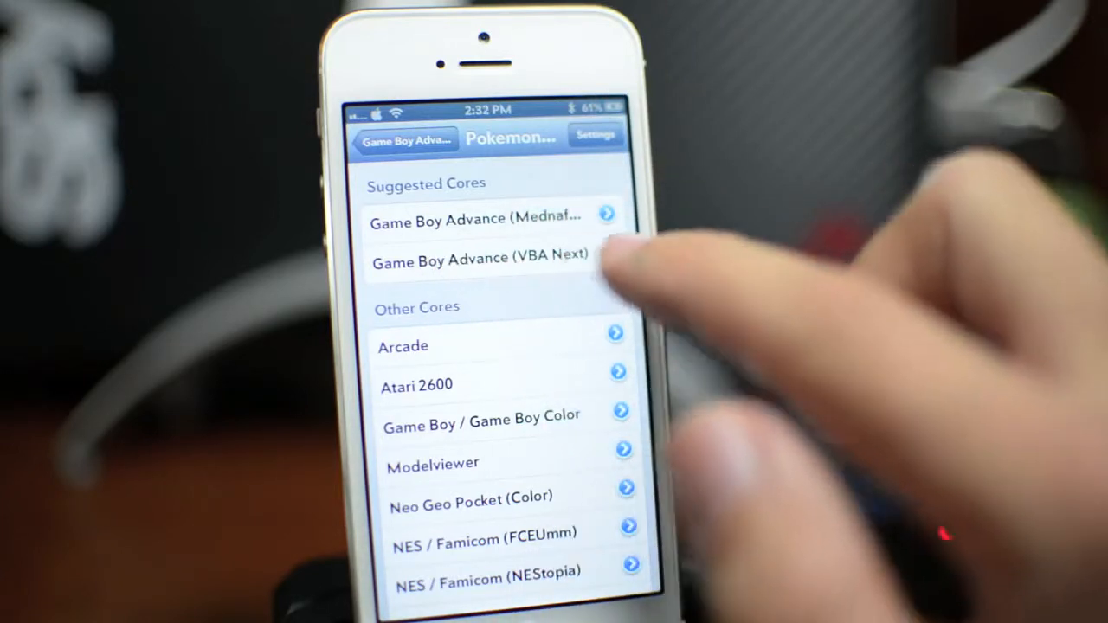
left_click(478, 258)
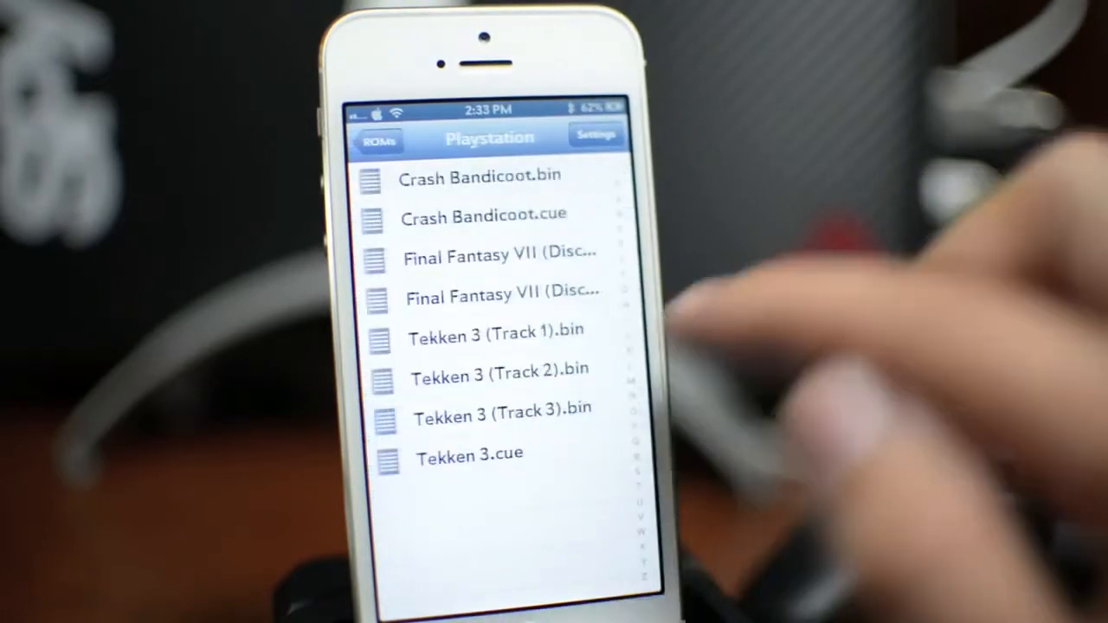
Open a Tekken 3 track file from the Playstation folder to show its suggested cores.
left_click(493, 330)
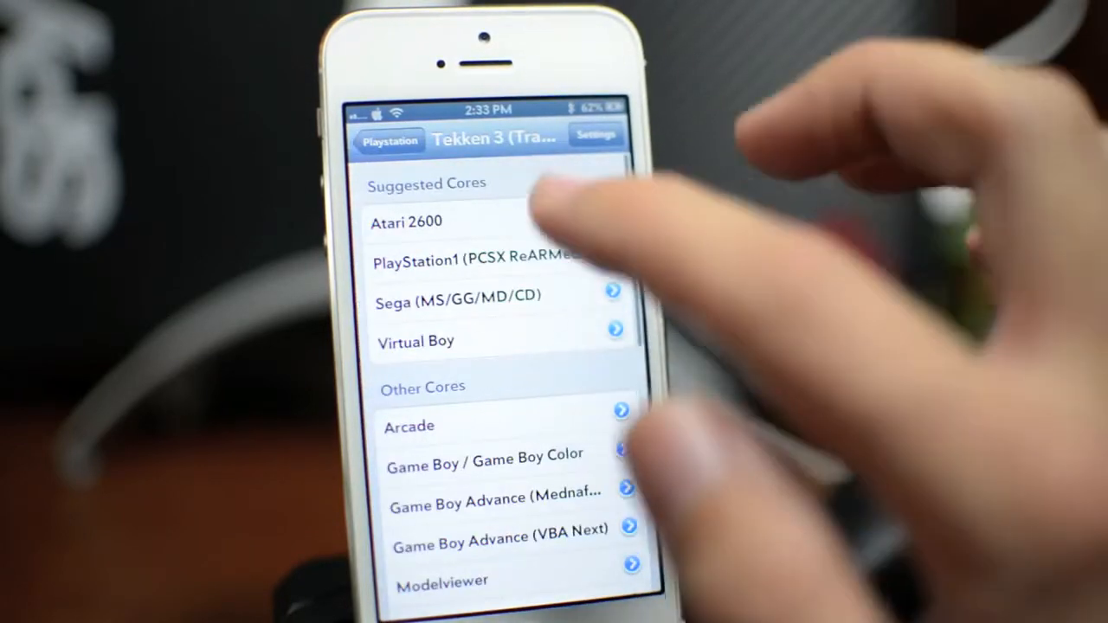